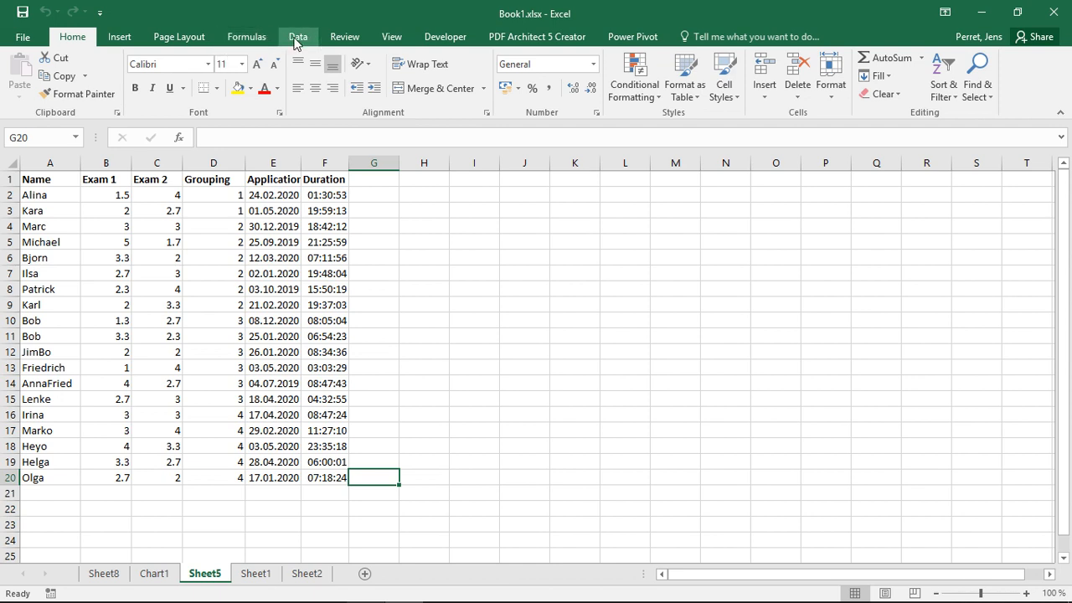
# Switch the ribbon to the Data commands for the student sample sheet
pyautogui.click(298, 36)
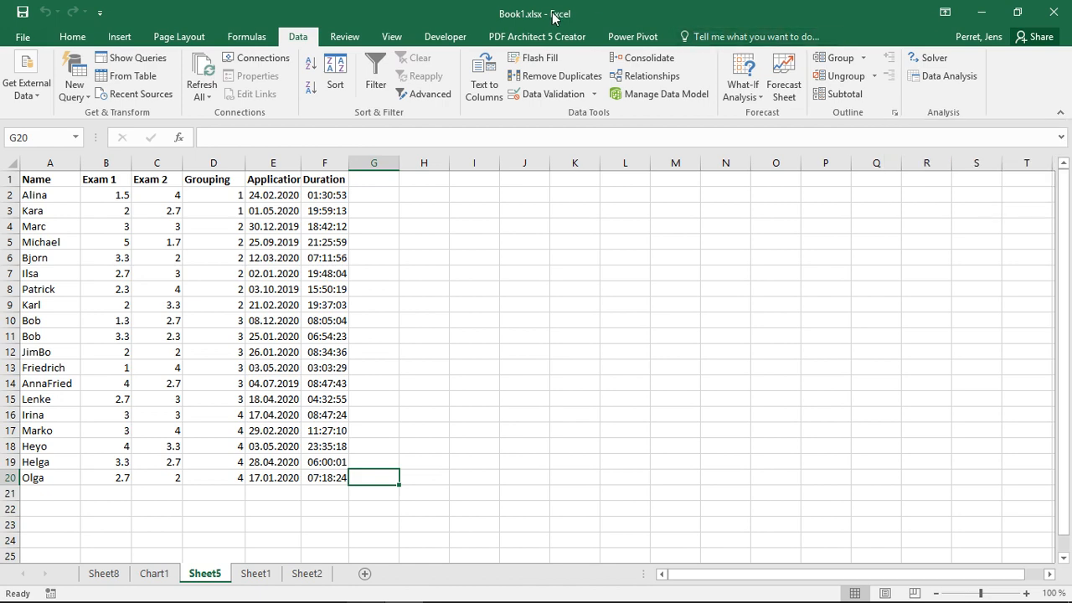
# Confirm via Developer > Excel Add-ins that Analysis ToolPak is checked, then accept with OK
pyautogui.click(445, 37)
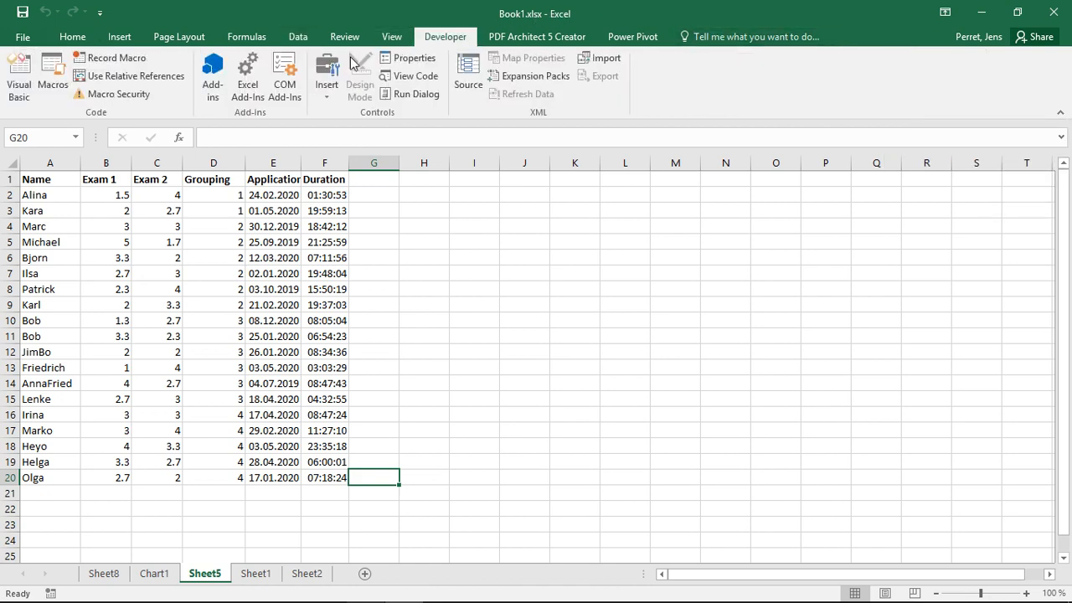
pyautogui.click(248, 75)
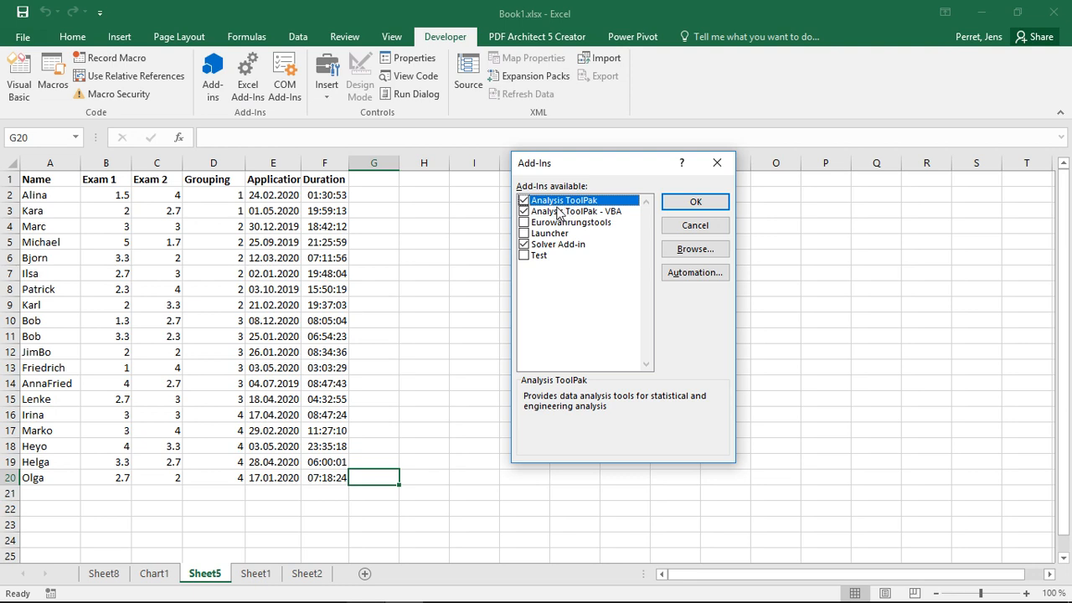
pyautogui.moveTo(693, 225)
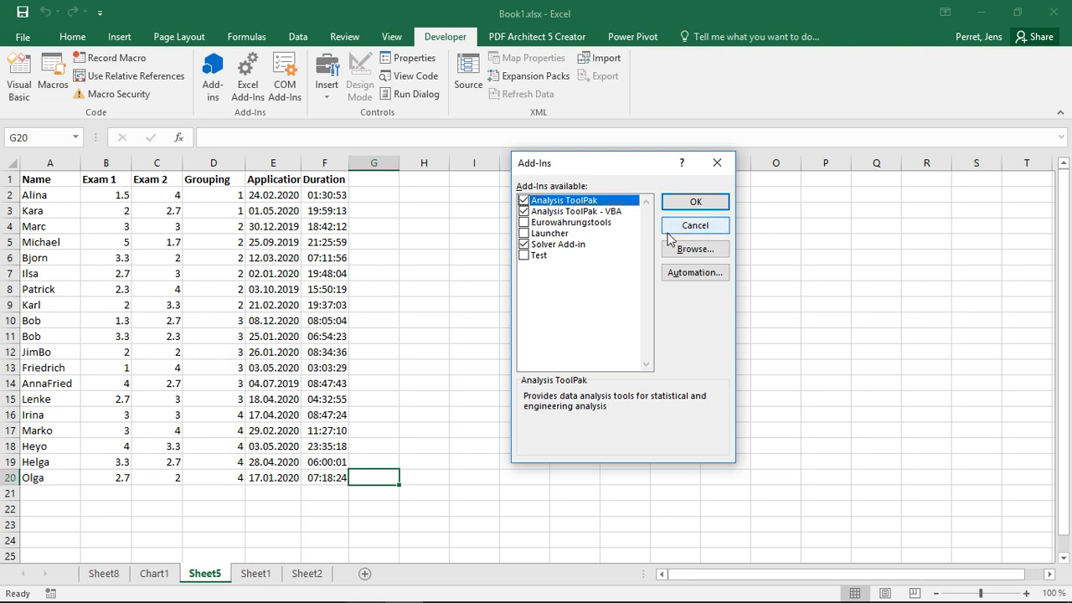
pyautogui.click(693, 224)
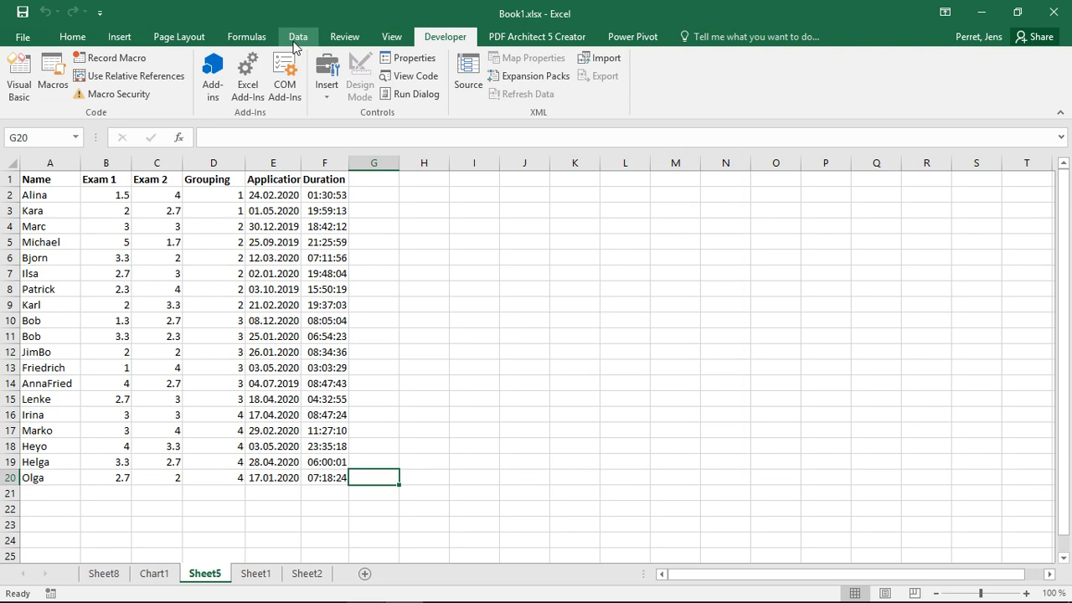
# Launch Data Analysis from the Data ribbon and highlight Descriptive Statistics in the tool list
pyautogui.click(298, 37)
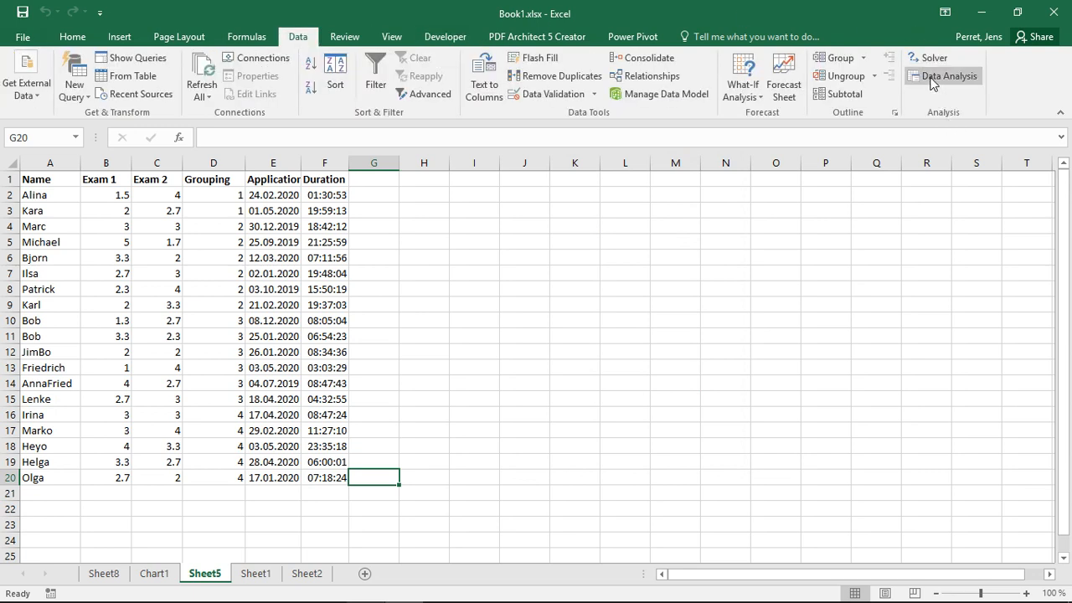
pyautogui.click(948, 75)
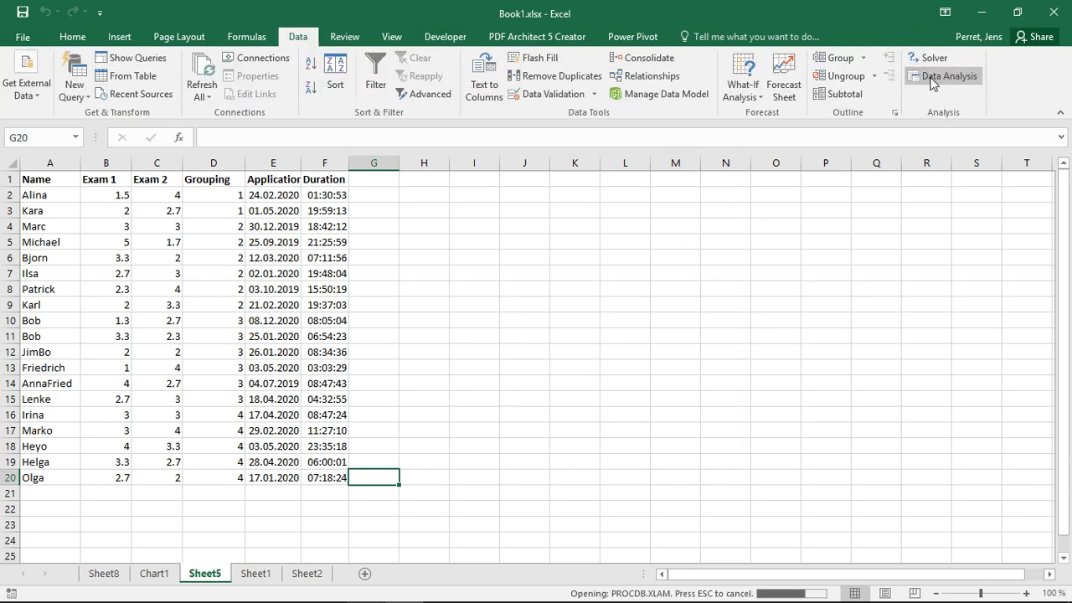
pyautogui.click(943, 76)
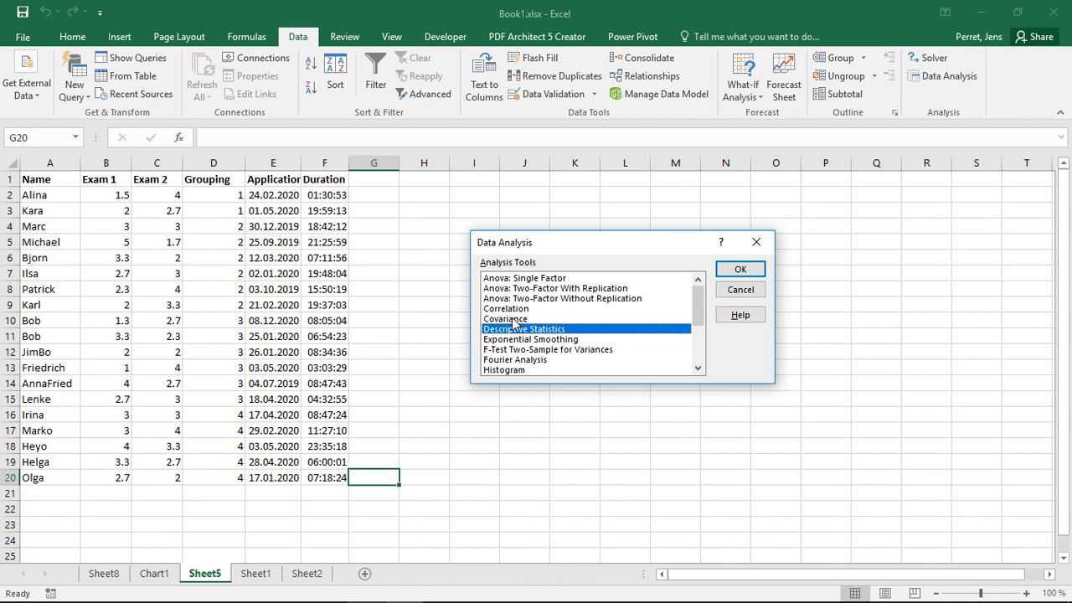
pyautogui.moveTo(509, 288)
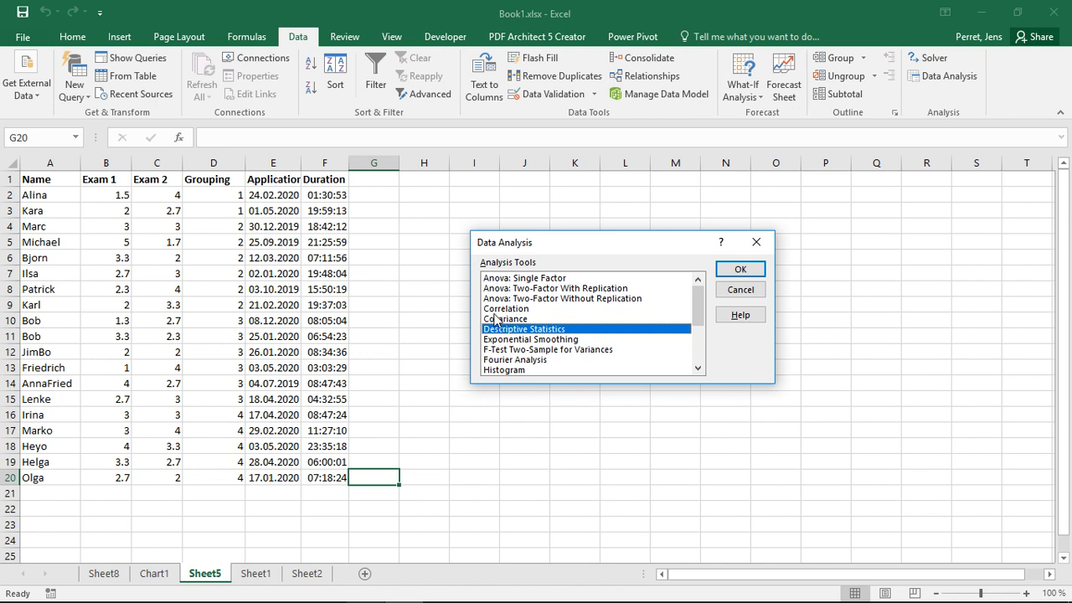
pyautogui.moveTo(415, 298)
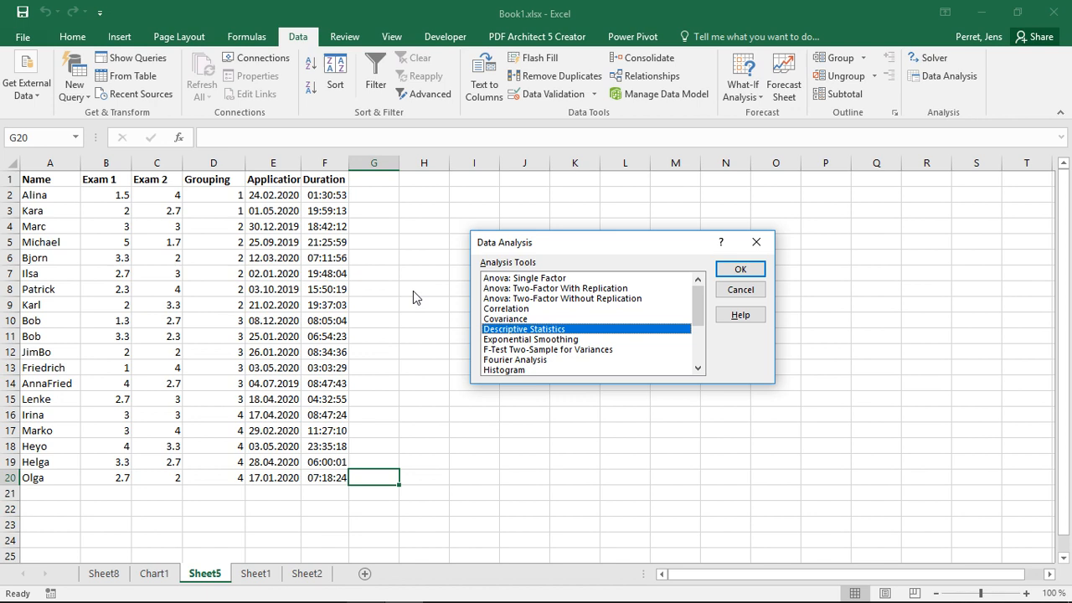
pyautogui.moveTo(530, 329)
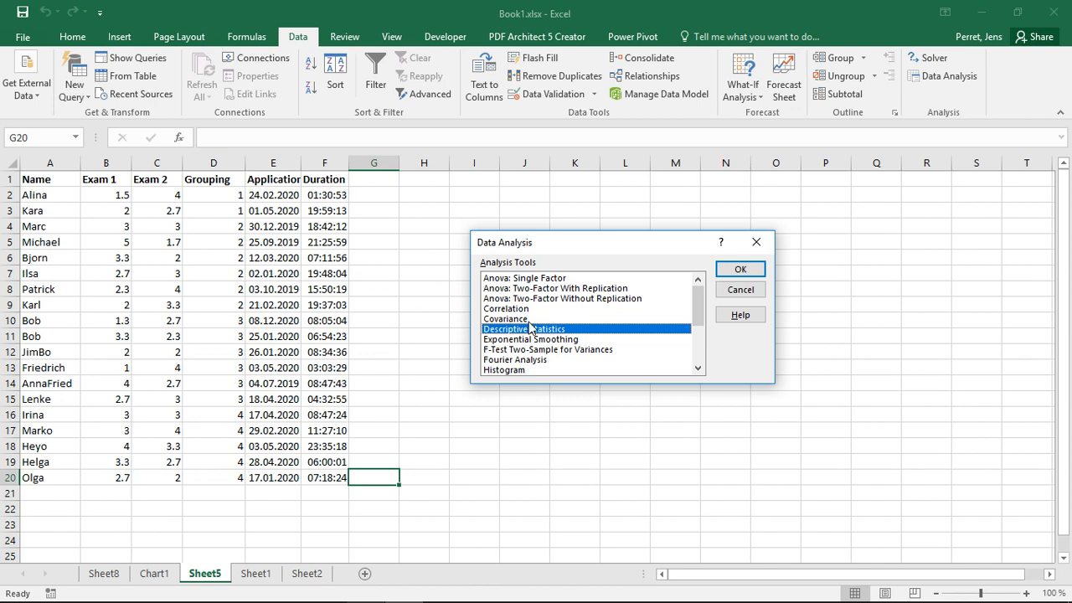
pyautogui.click(529, 339)
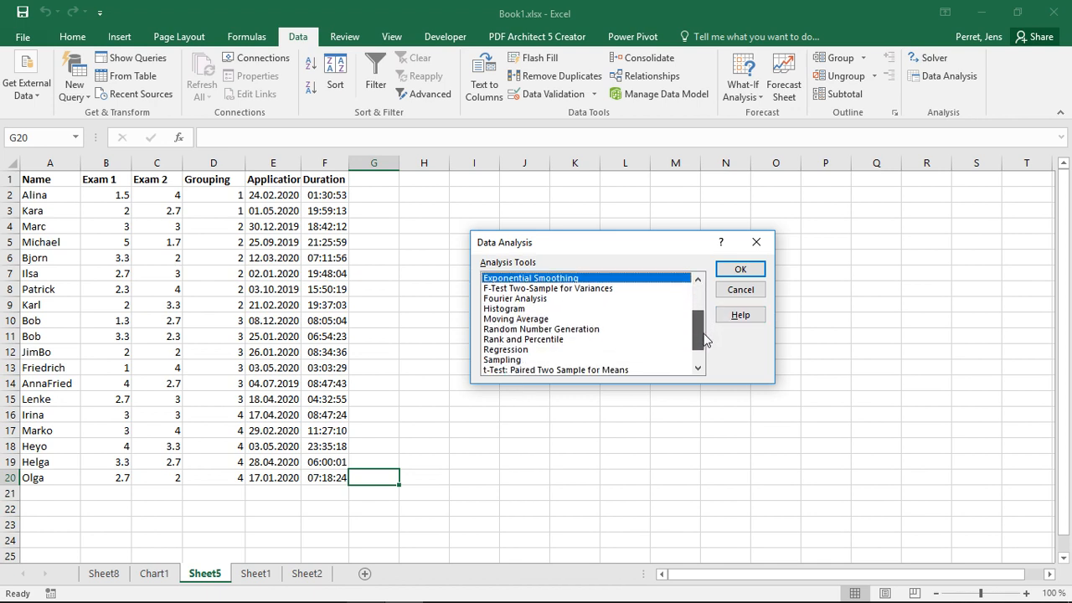
pyautogui.scroll(-3)
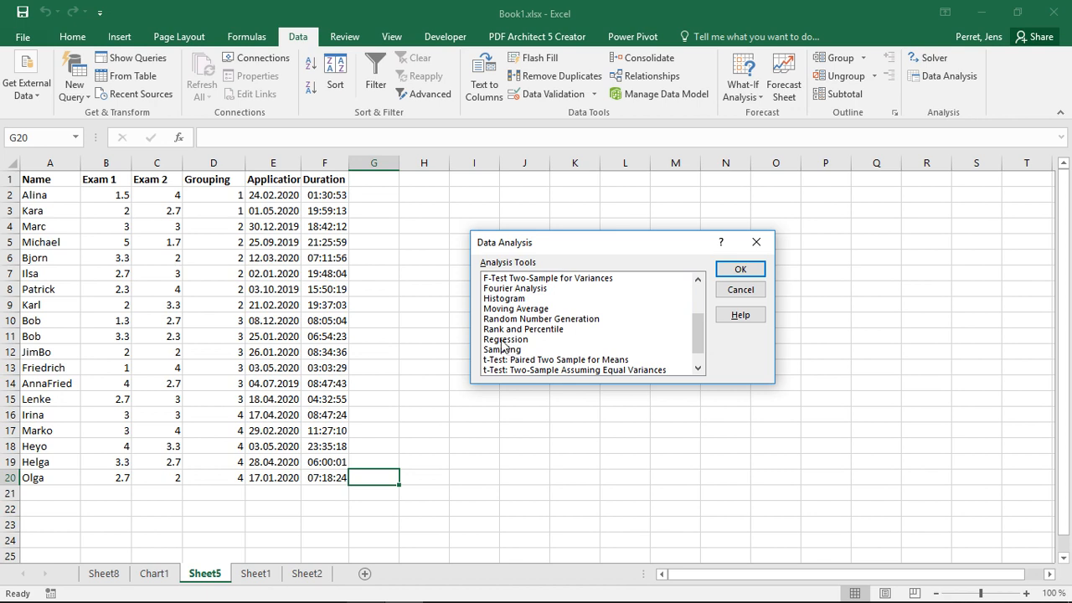
pyautogui.moveTo(509, 355)
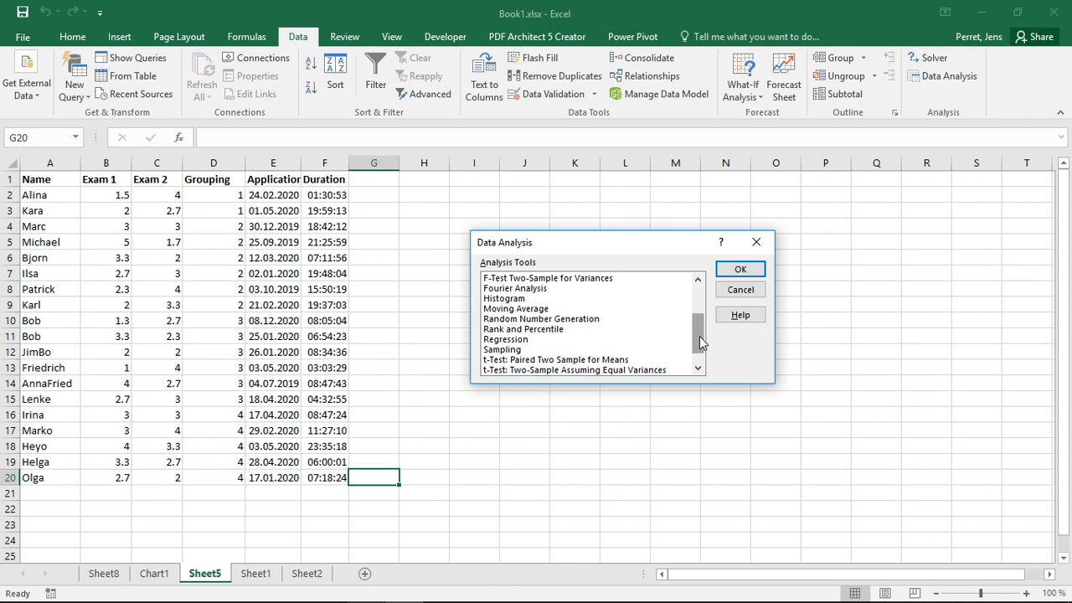
pyautogui.scroll(-3)
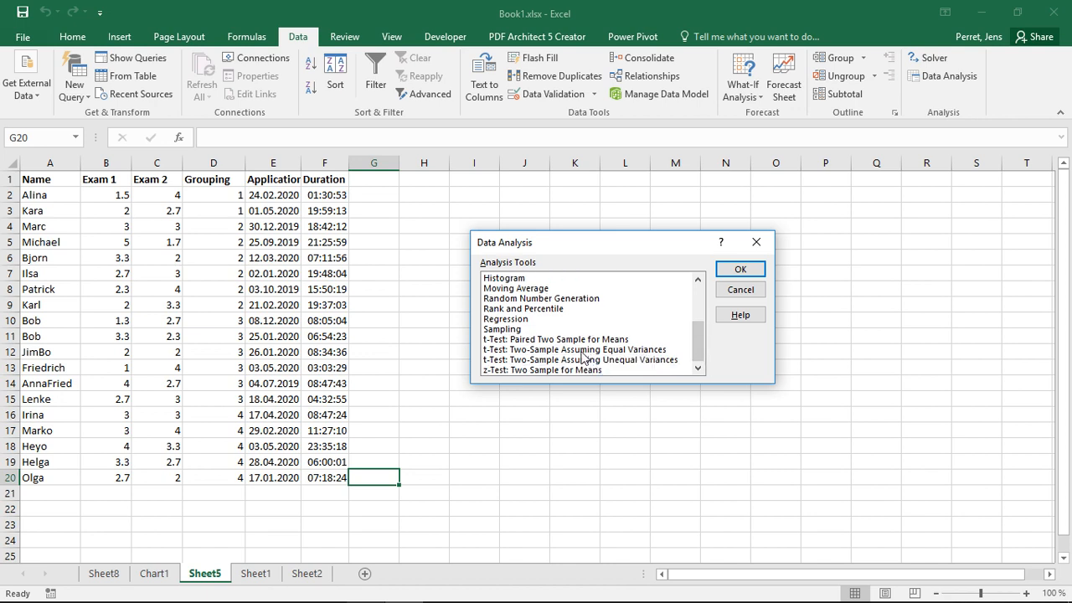
pyautogui.moveTo(578, 371)
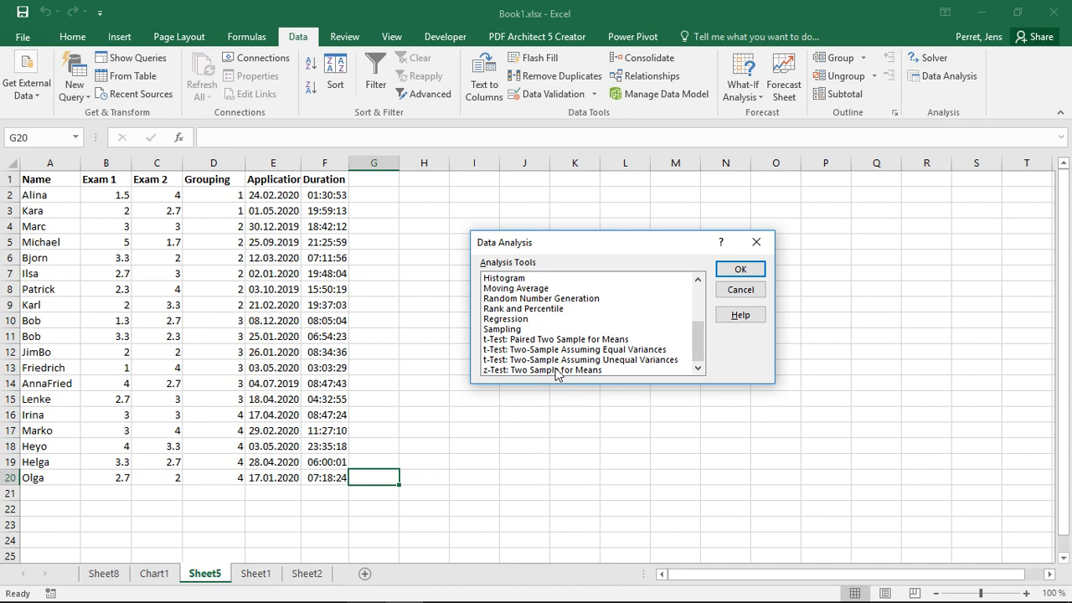
pyautogui.moveTo(590, 370)
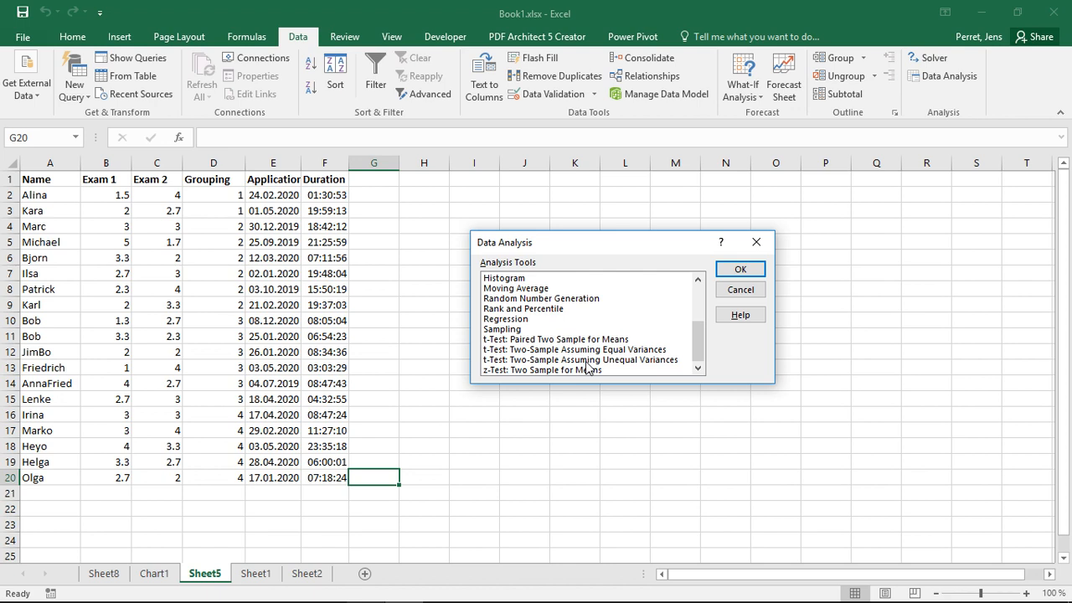
pyautogui.moveTo(724, 352)
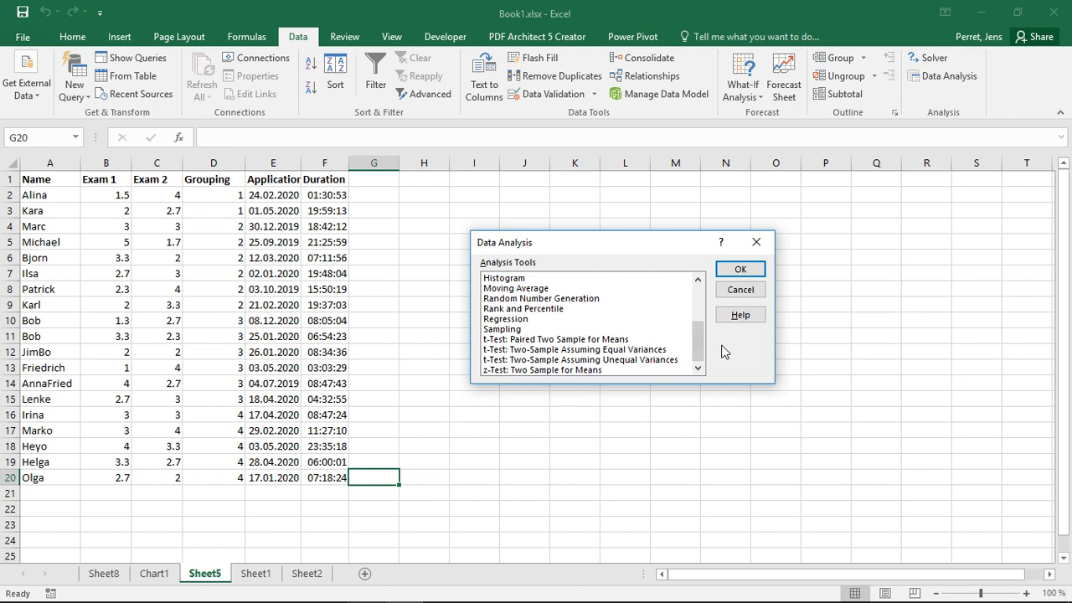
pyautogui.scroll(3)
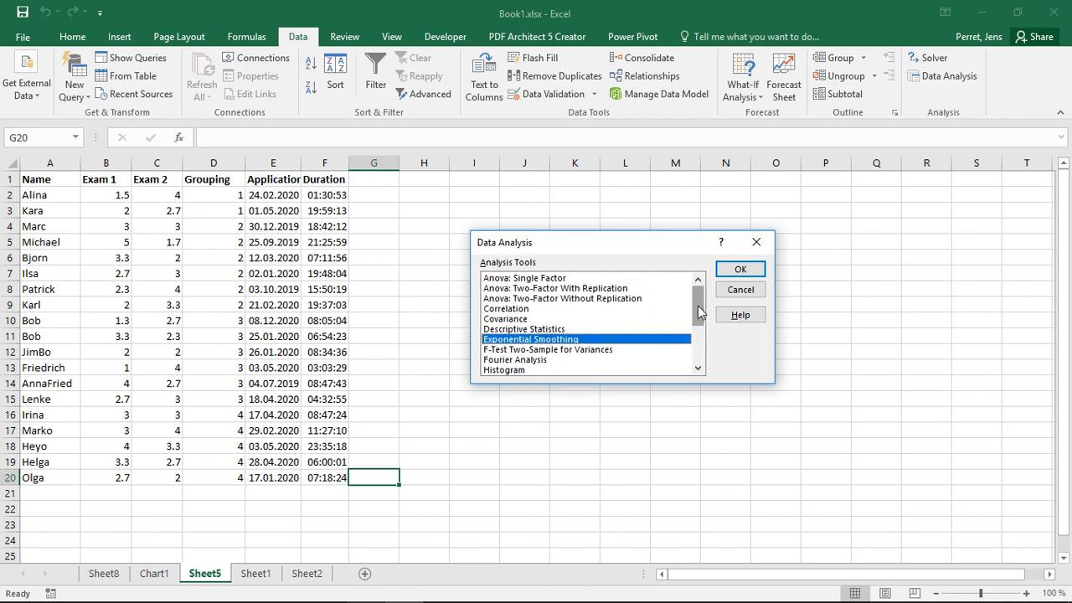
pyautogui.moveTo(586, 302)
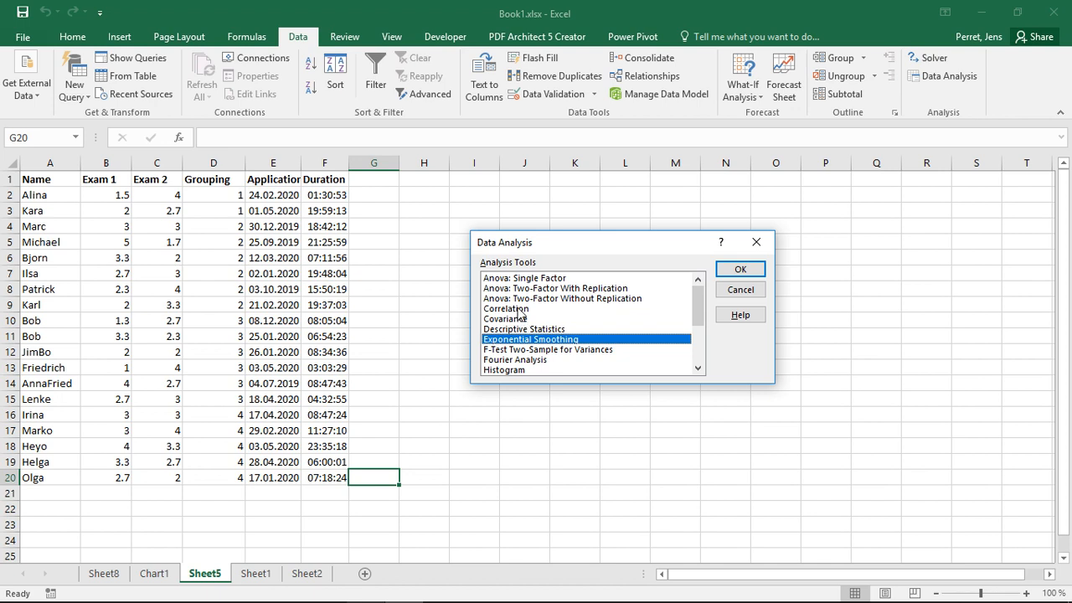
pyautogui.moveTo(523, 302)
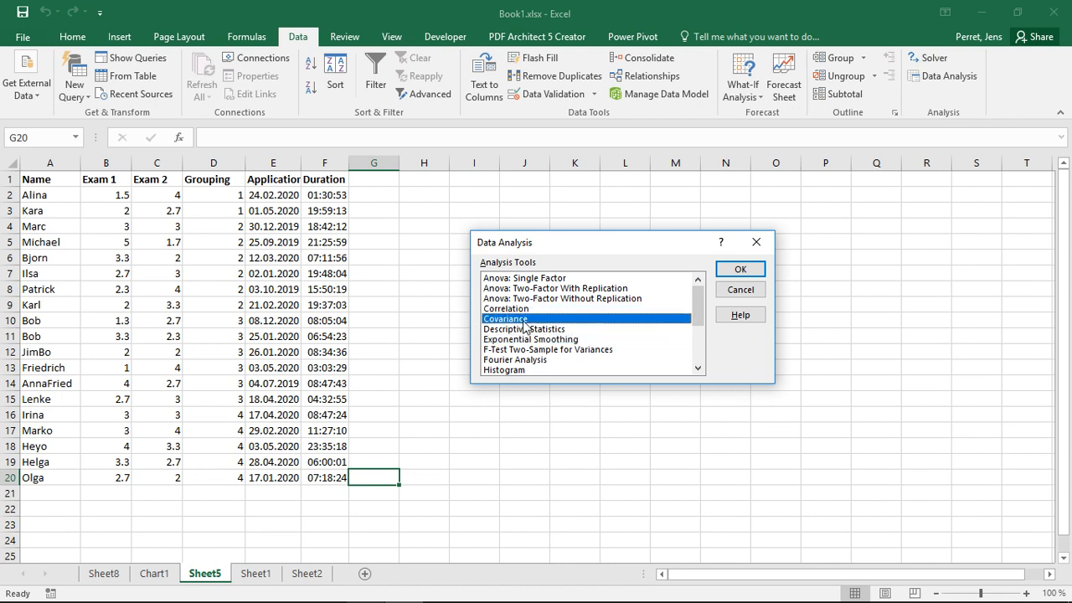
pyautogui.click(548, 350)
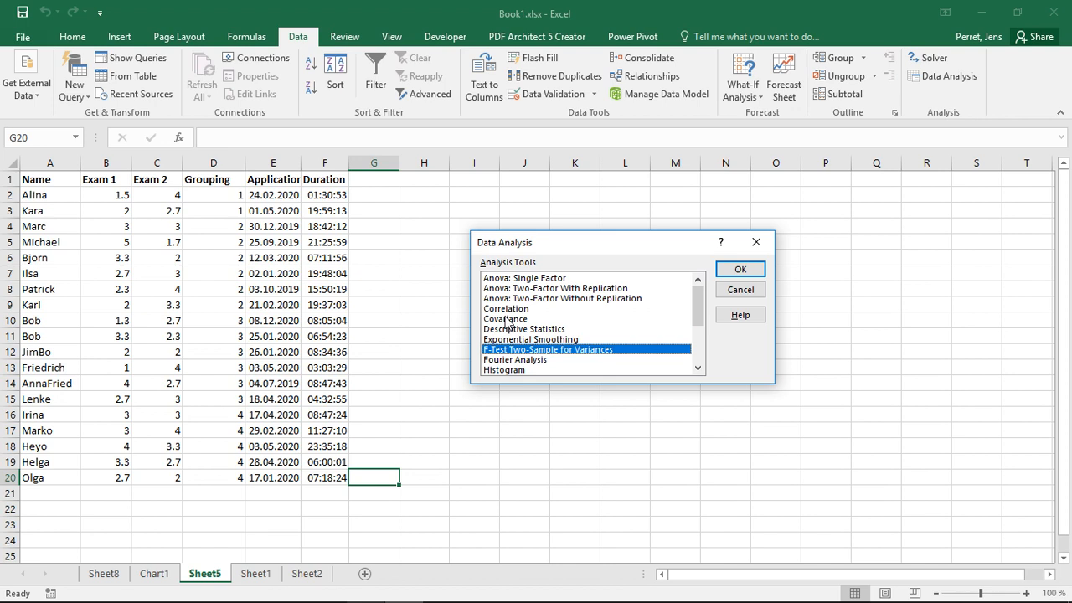
pyautogui.moveTo(590, 347)
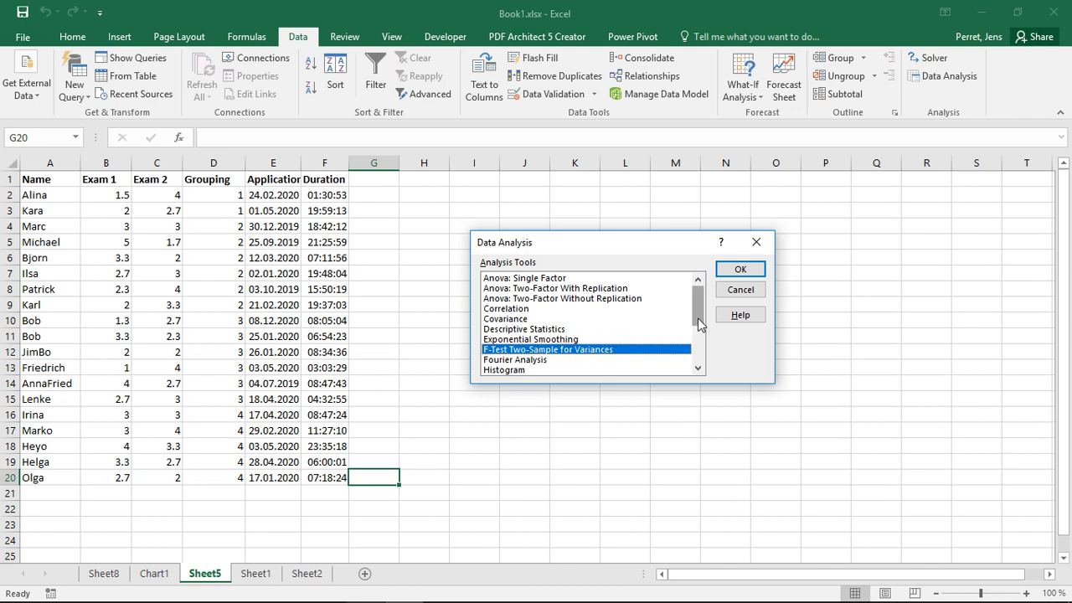
pyautogui.scroll(-3)
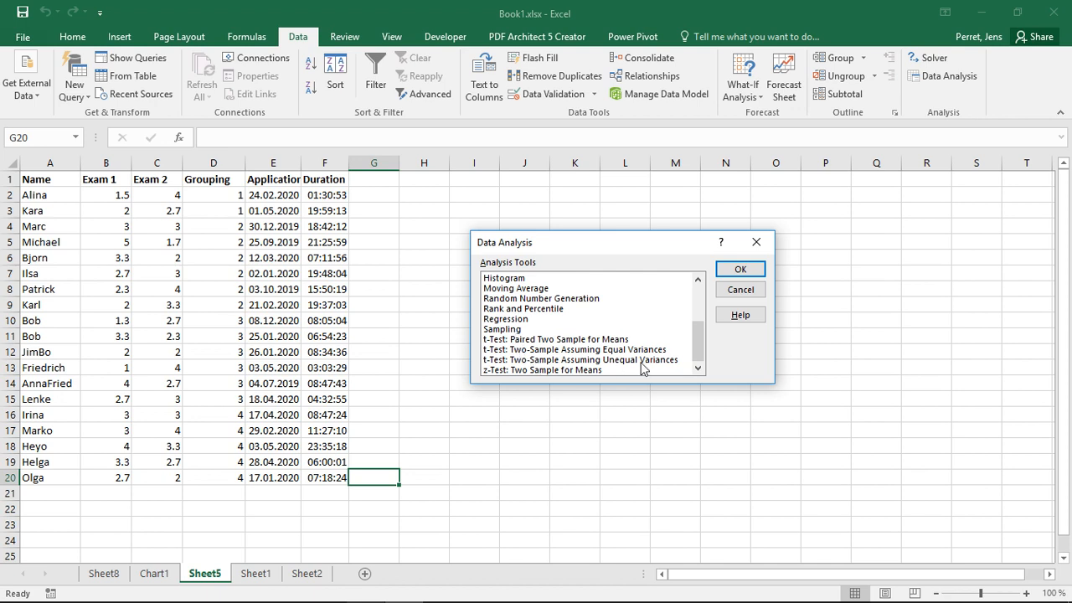
pyautogui.moveTo(687, 350)
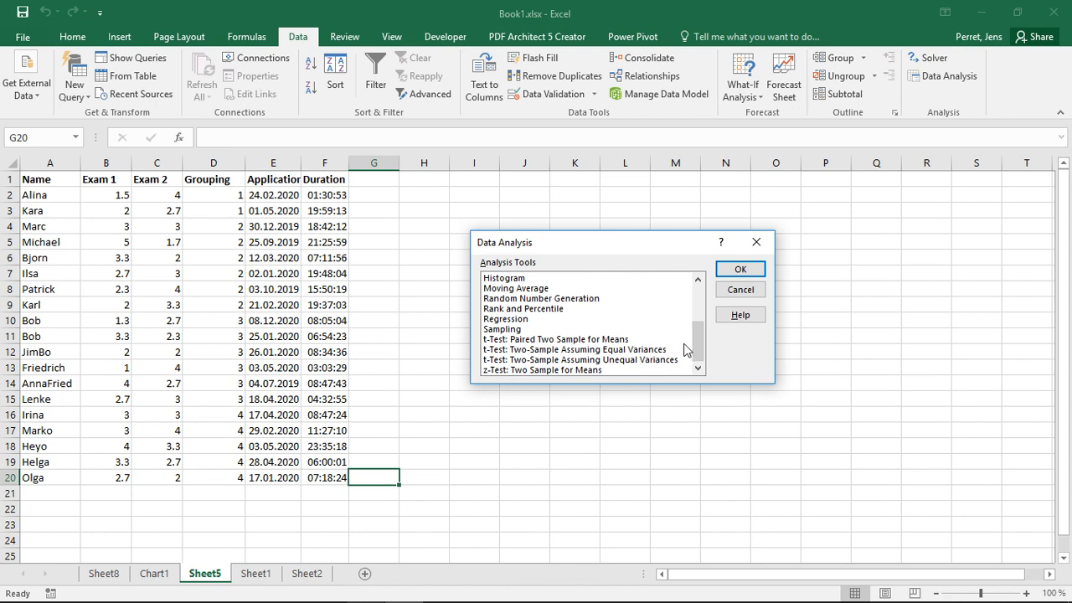
pyautogui.moveTo(511, 338)
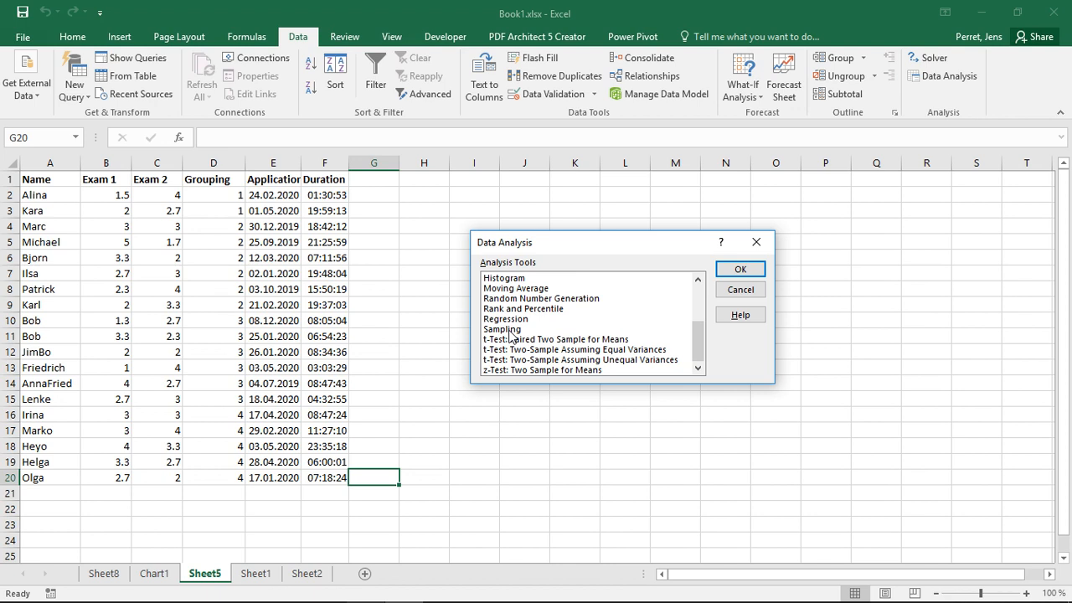
# Cancel the Data Analysis dialog without running any tool
pyautogui.click(740, 288)
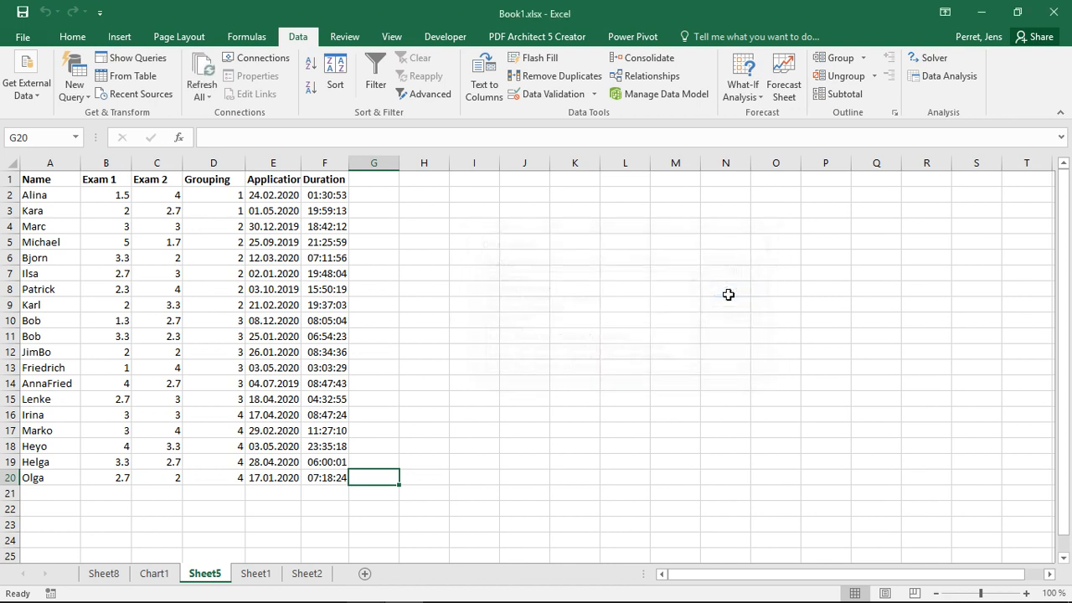
pyautogui.moveTo(969, 93)
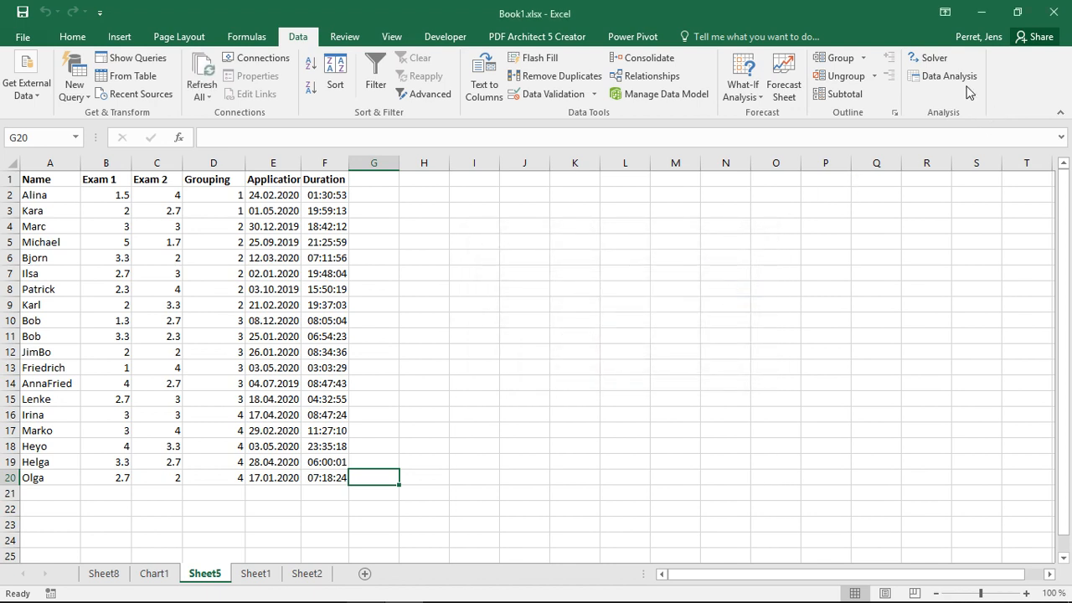
pyautogui.moveTo(935, 92)
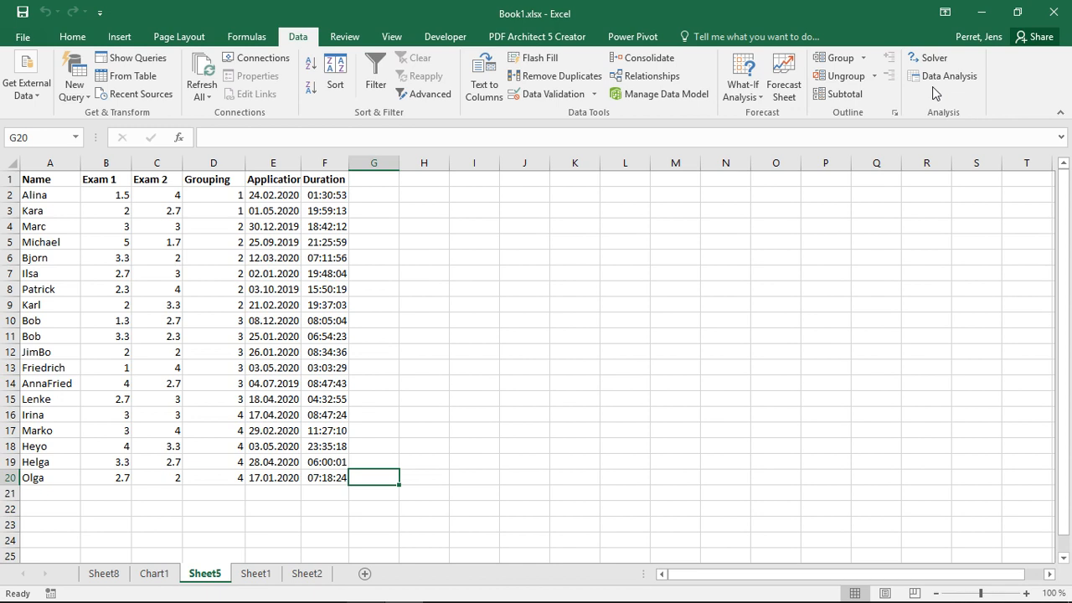
pyautogui.moveTo(948, 75)
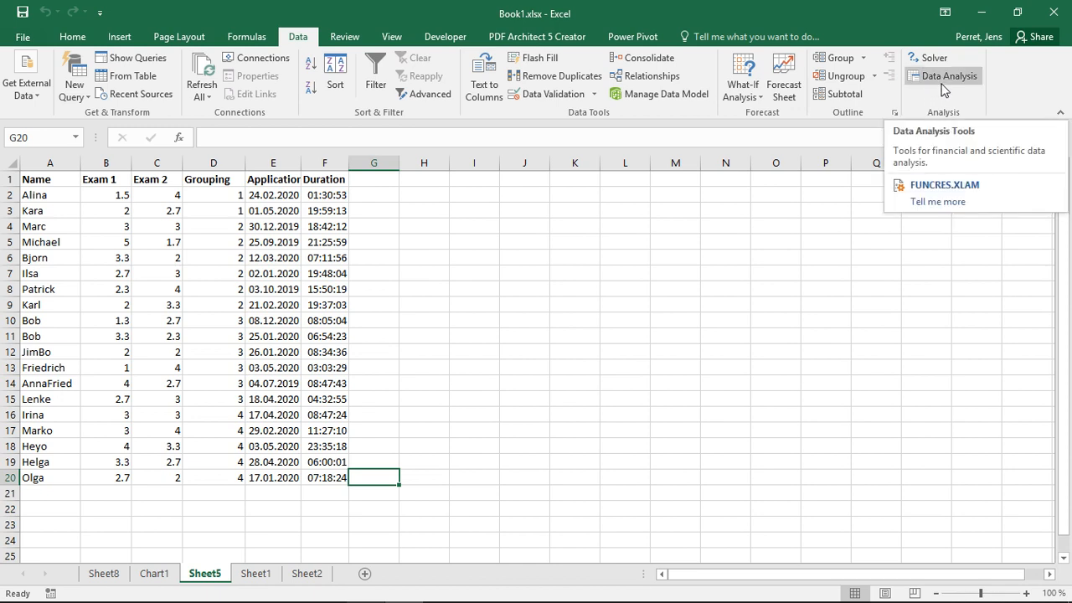